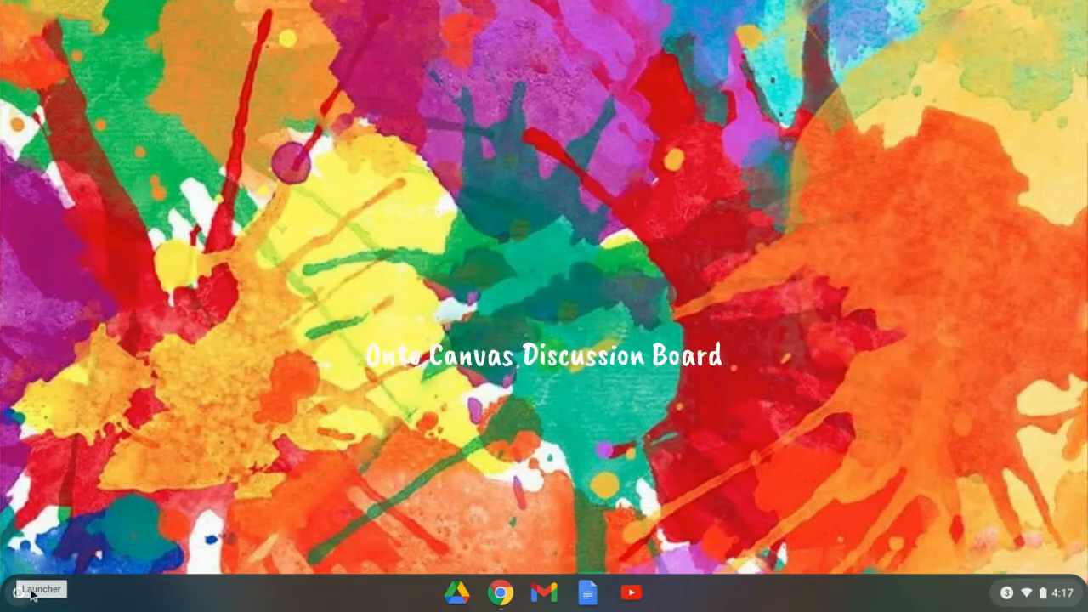
- Launch Camera from the app list and snap a photo of the butterfly painting
{"action": "left_click", "coordinate": [18, 590]}
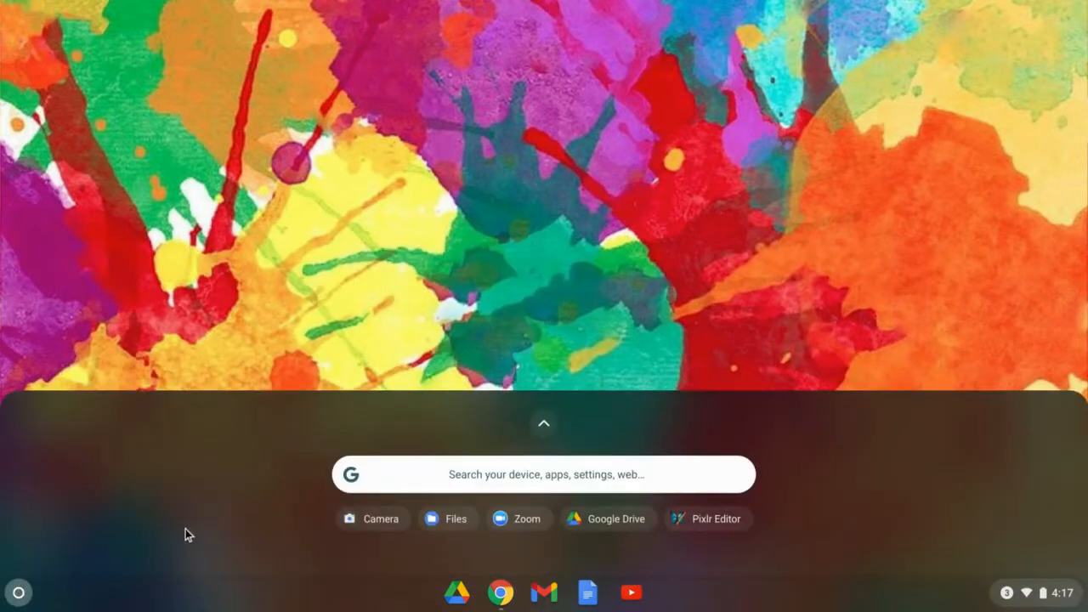
{"action": "mouse_move", "coordinate": [544, 434]}
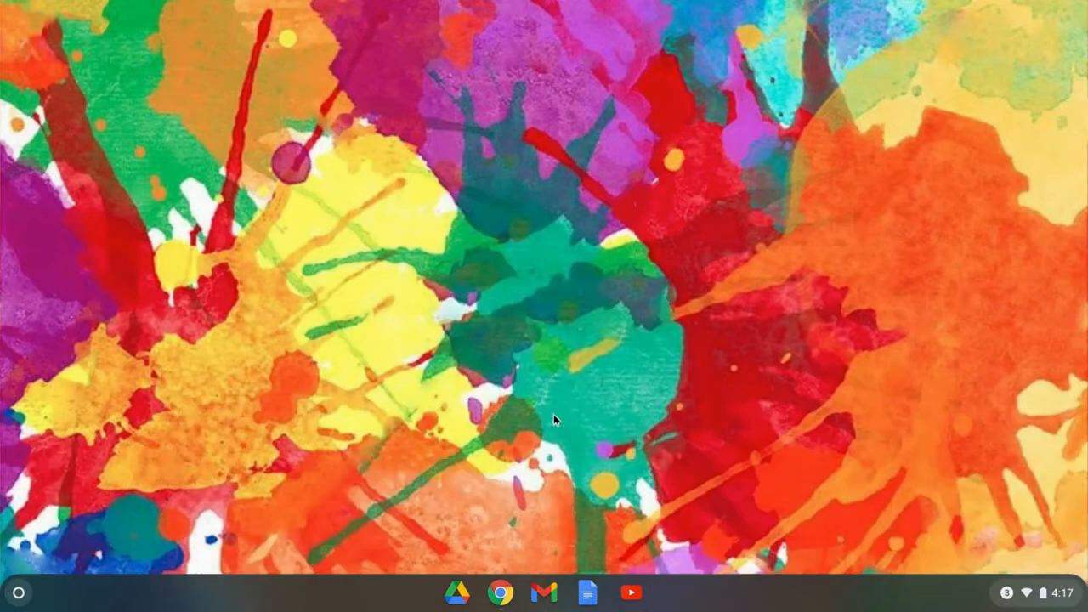
{"action": "left_click", "coordinate": [653, 593]}
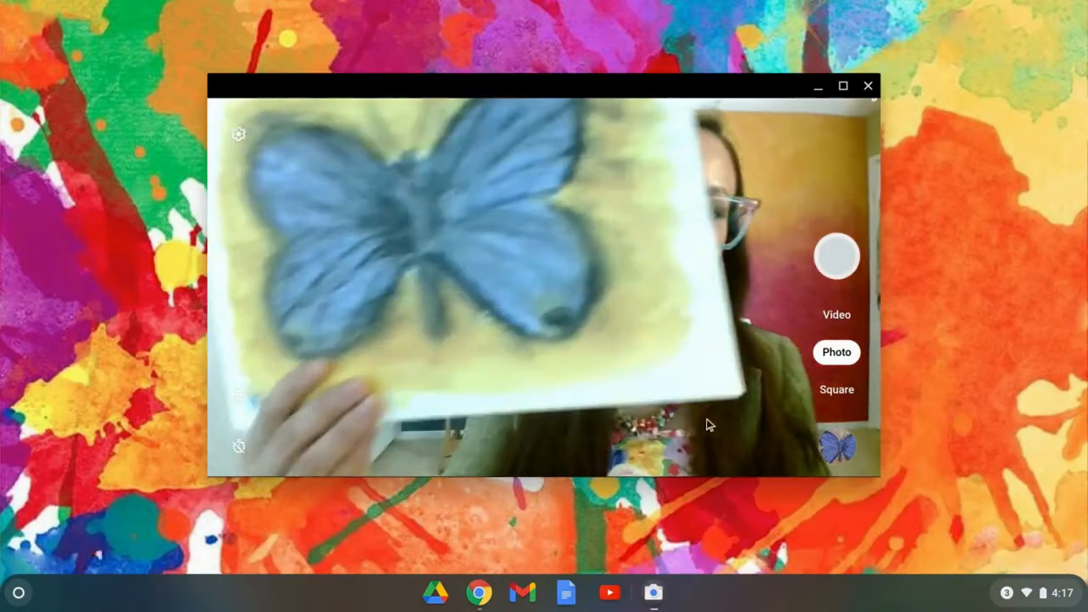
{"action": "left_click", "coordinate": [837, 256]}
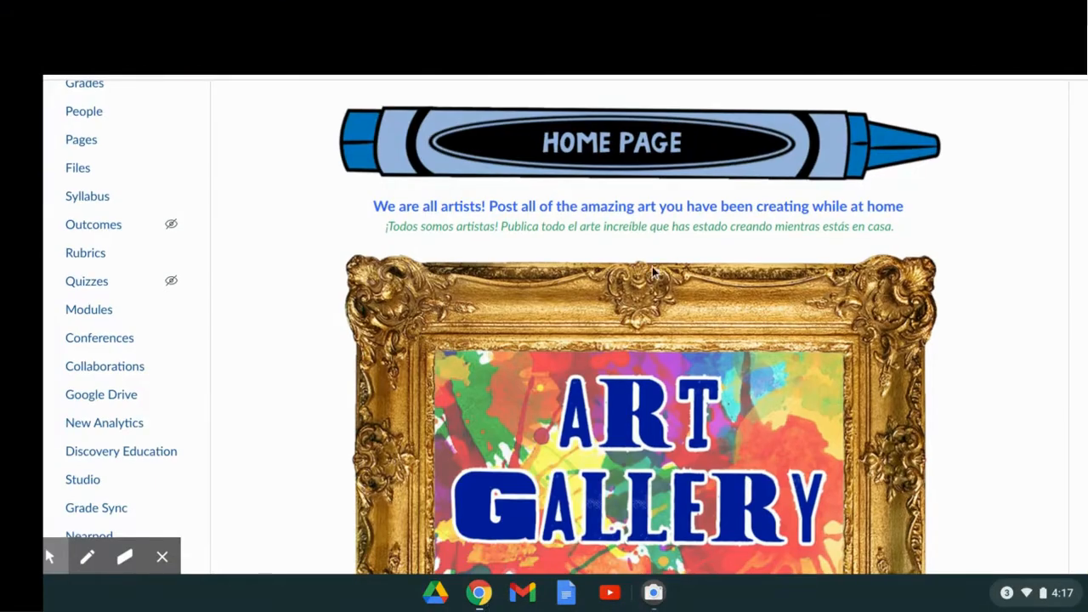
- Scroll to the Art Gallery discussion's reply box and open the reply editor
{"action": "scroll", "scroll_direction": "down", "scroll_amount": 3}
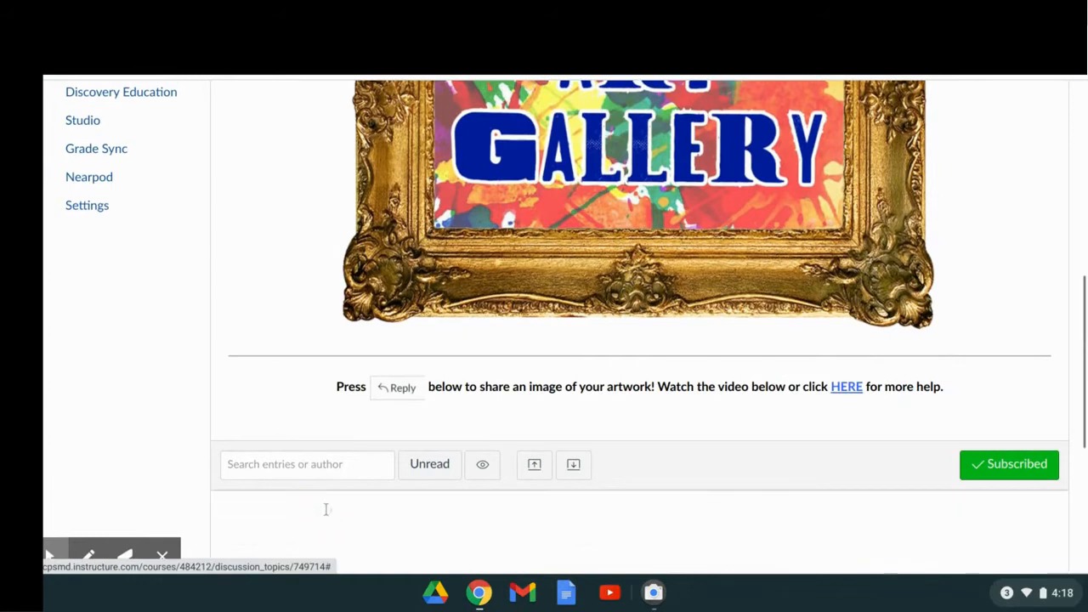
{"action": "left_click", "coordinate": [396, 387]}
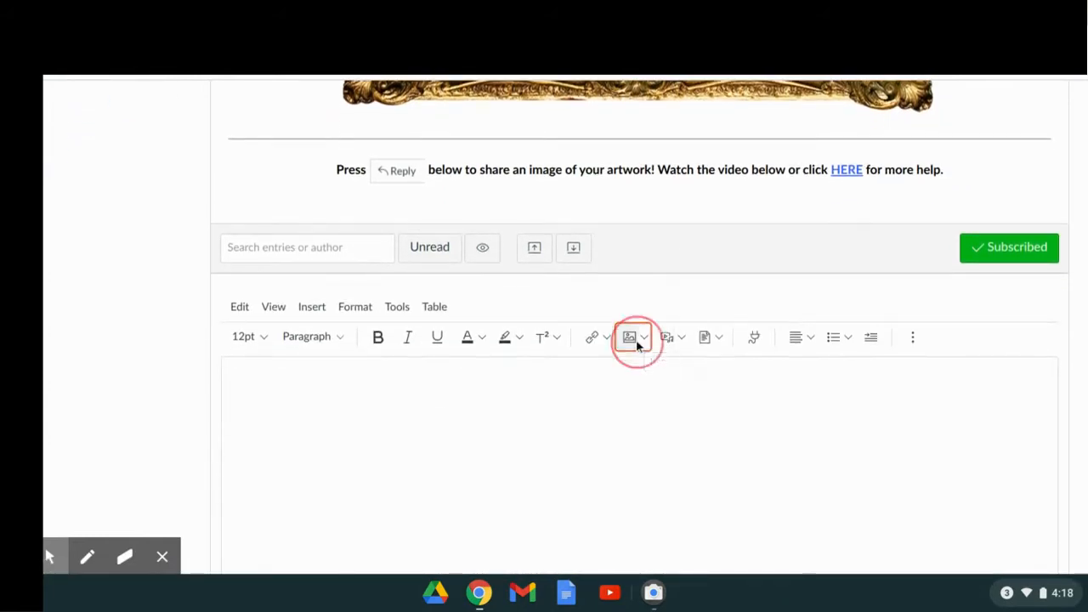
- Upload an image, selecting the newest butterfly JPG from Downloads
{"action": "left_click", "coordinate": [630, 337]}
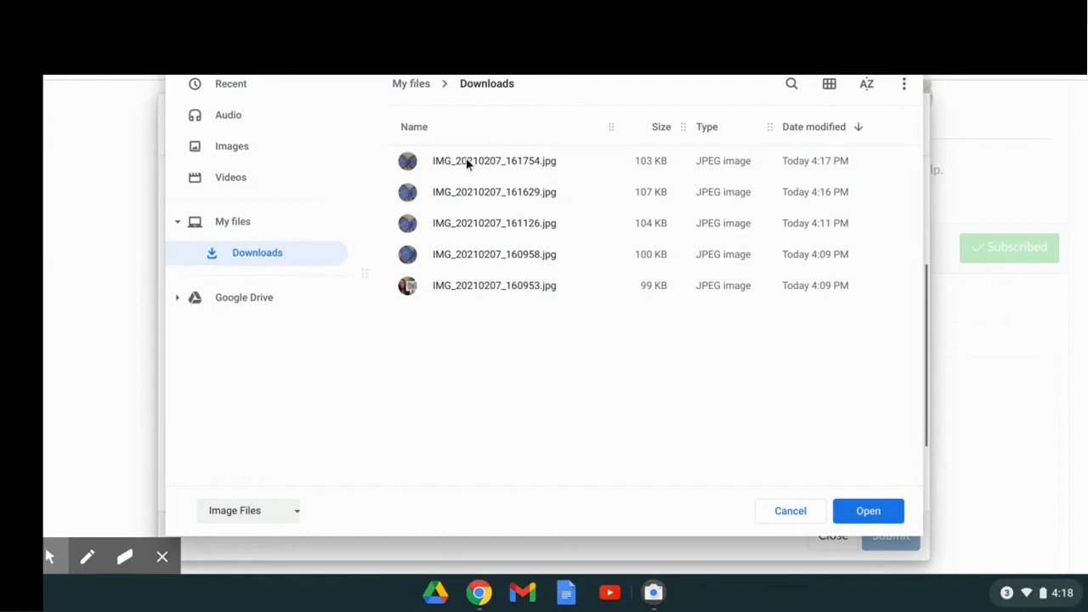
{"action": "left_click", "coordinate": [494, 160]}
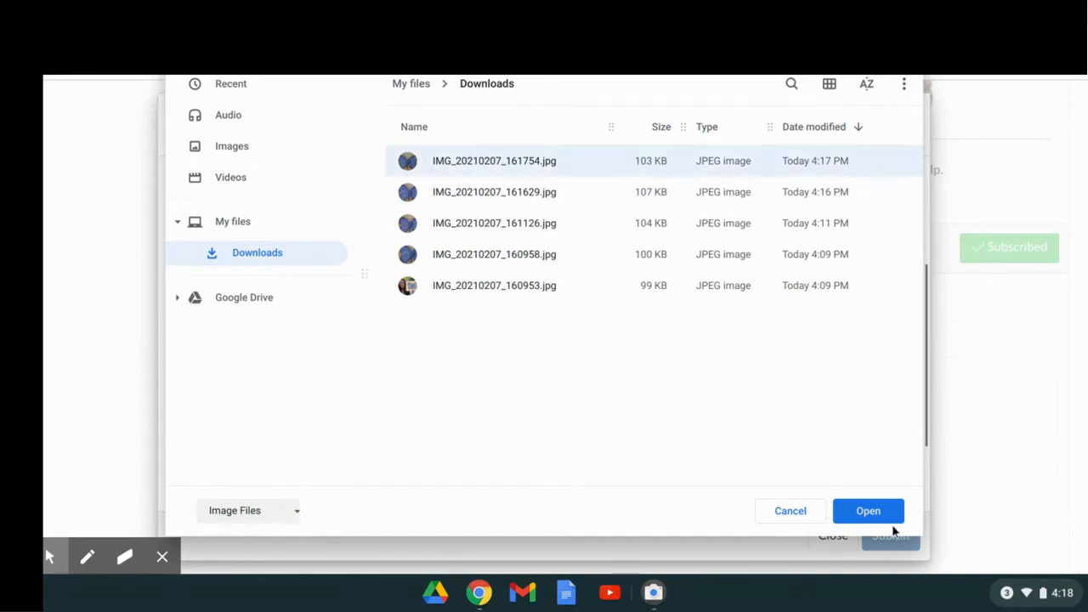
{"action": "left_click", "coordinate": [869, 511]}
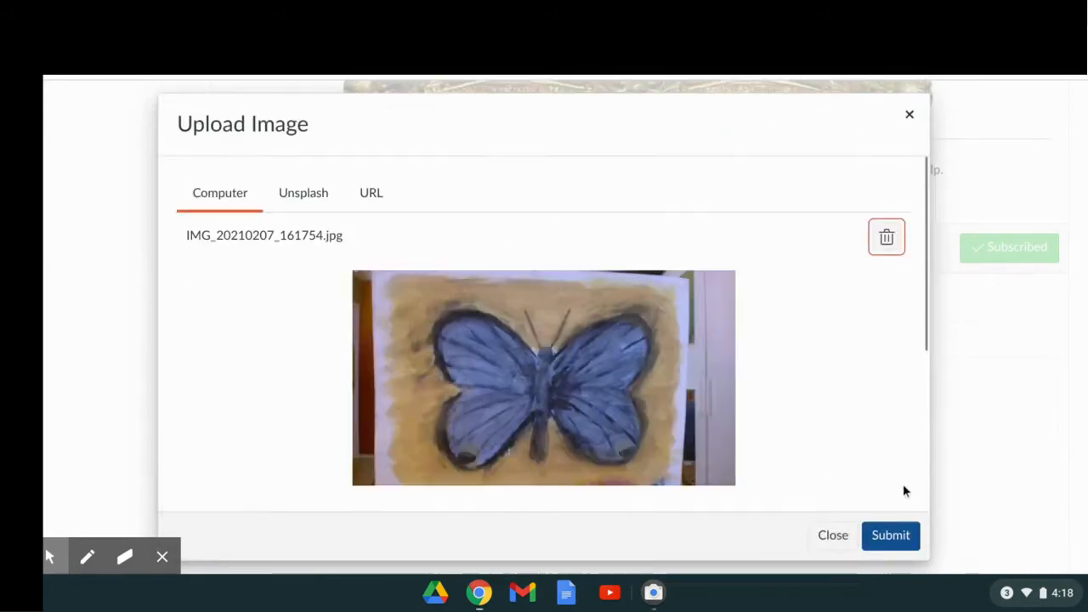
- Insert the butterfly photo into the reply and post it to the thread
{"action": "left_click", "coordinate": [890, 535]}
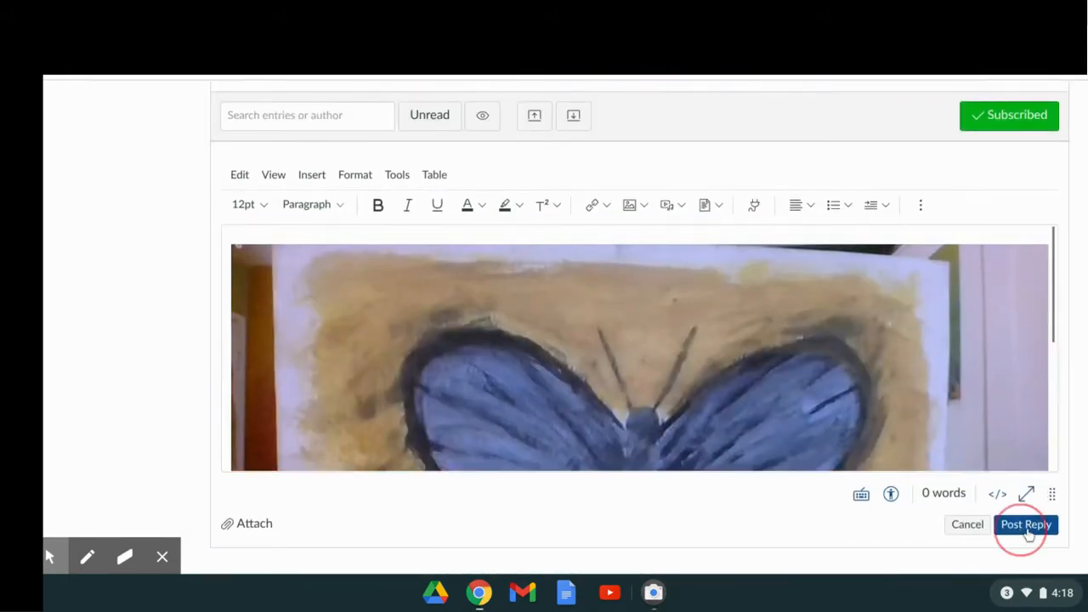
{"action": "left_click", "coordinate": [1025, 524]}
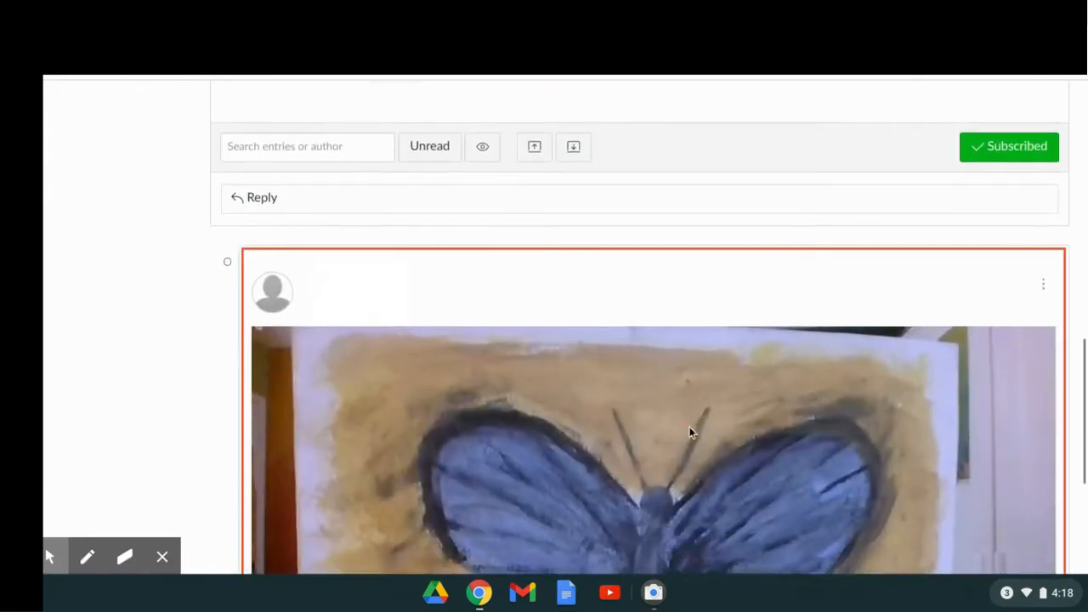
{"action": "scroll", "scroll_direction": "down", "scroll_amount": 3}
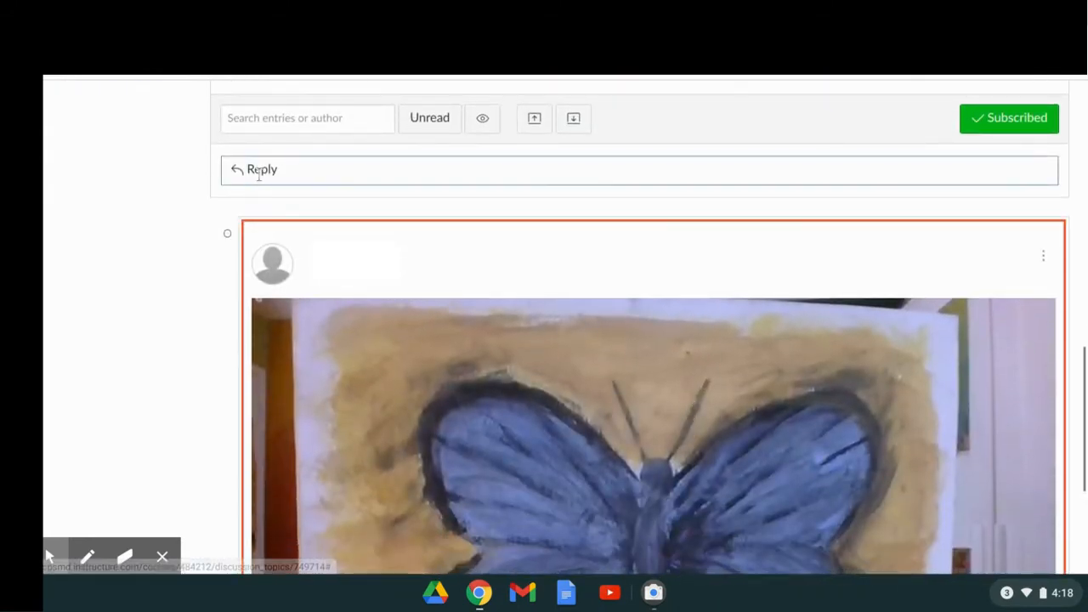
- Start a second reply and open Upload Media's Record tab for a webcam preview
{"action": "left_click", "coordinate": [262, 169]}
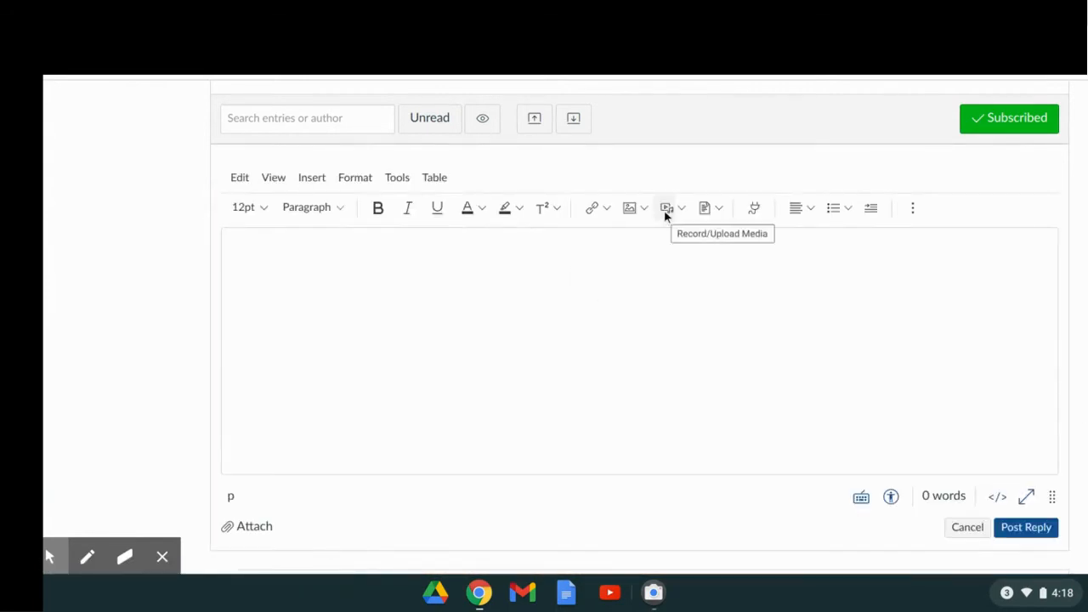
{"action": "left_click", "coordinate": [667, 208]}
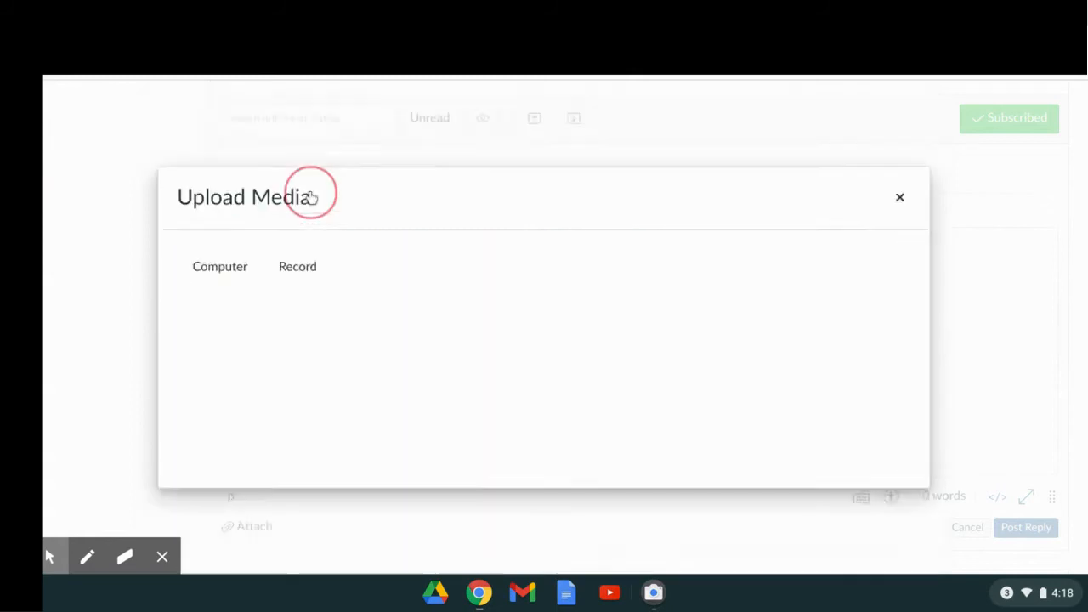
{"action": "left_click", "coordinate": [298, 266]}
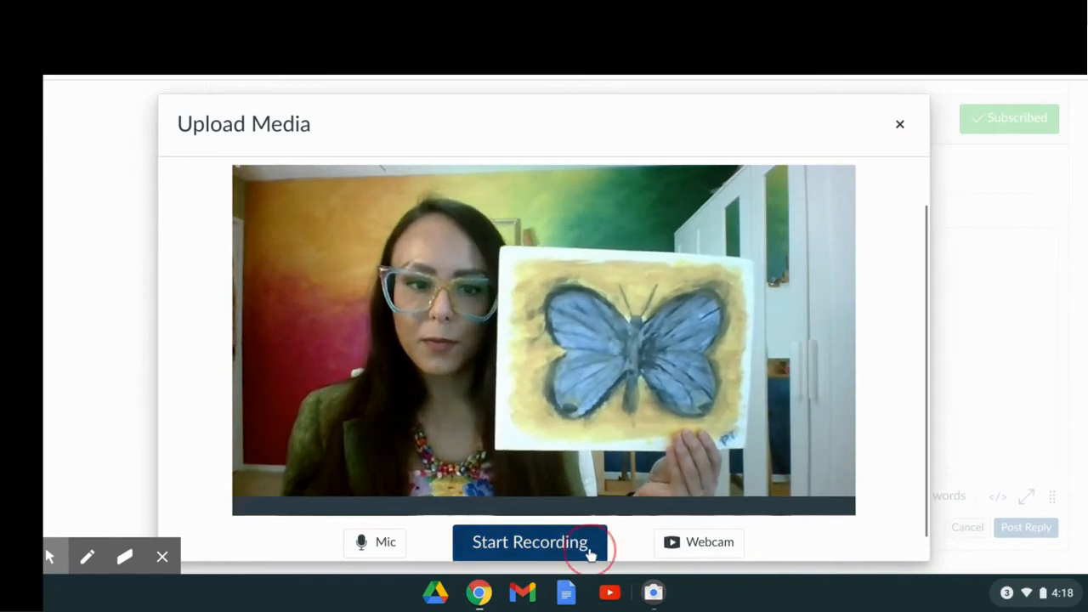
- Record a short webcam clip of the butterfly painting and save it into the reply
{"action": "left_click", "coordinate": [529, 541]}
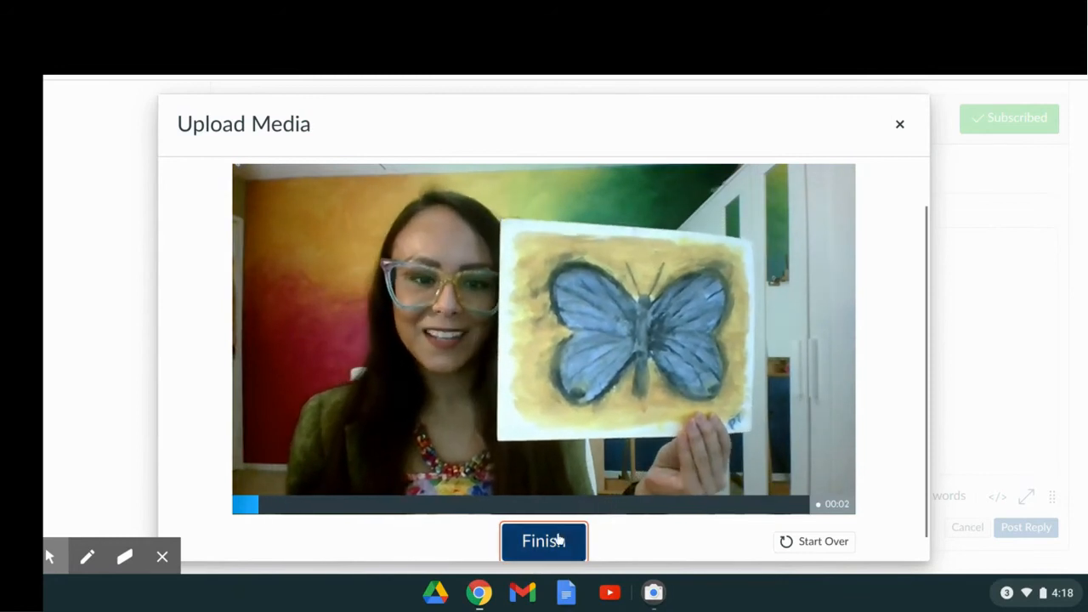
{"action": "left_click", "coordinate": [544, 542]}
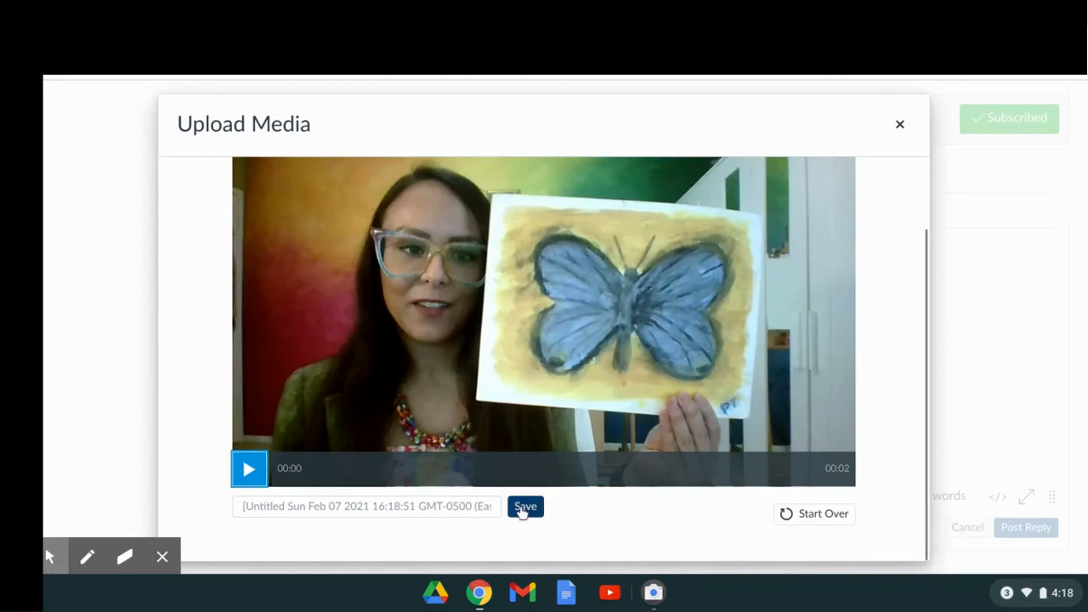
{"action": "left_click", "coordinate": [525, 506]}
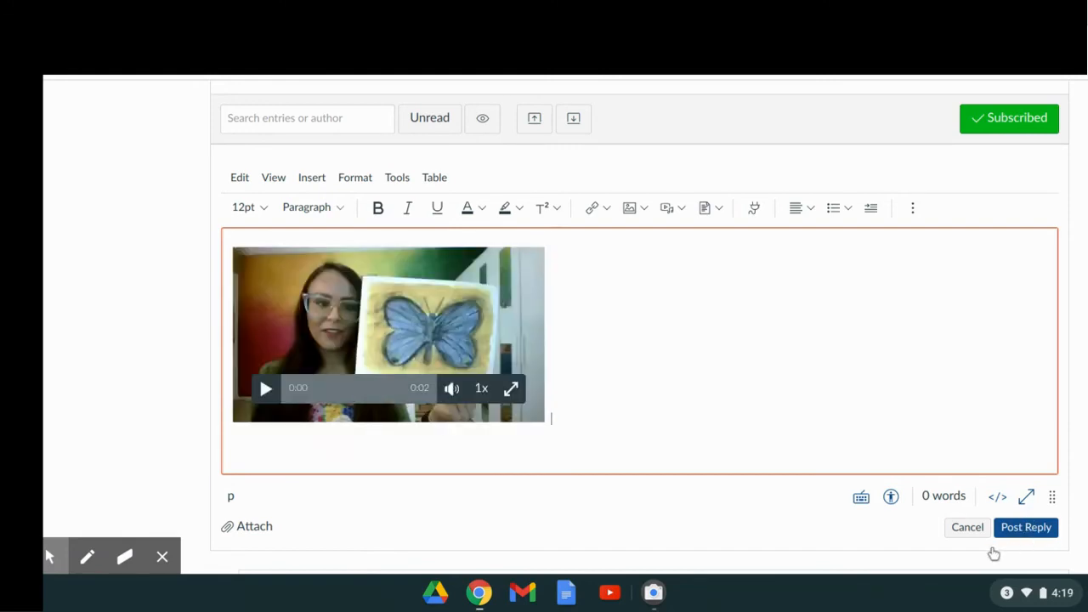
- Post the reply containing the embedded butterfly webcam video
{"action": "left_click", "coordinate": [1026, 527]}
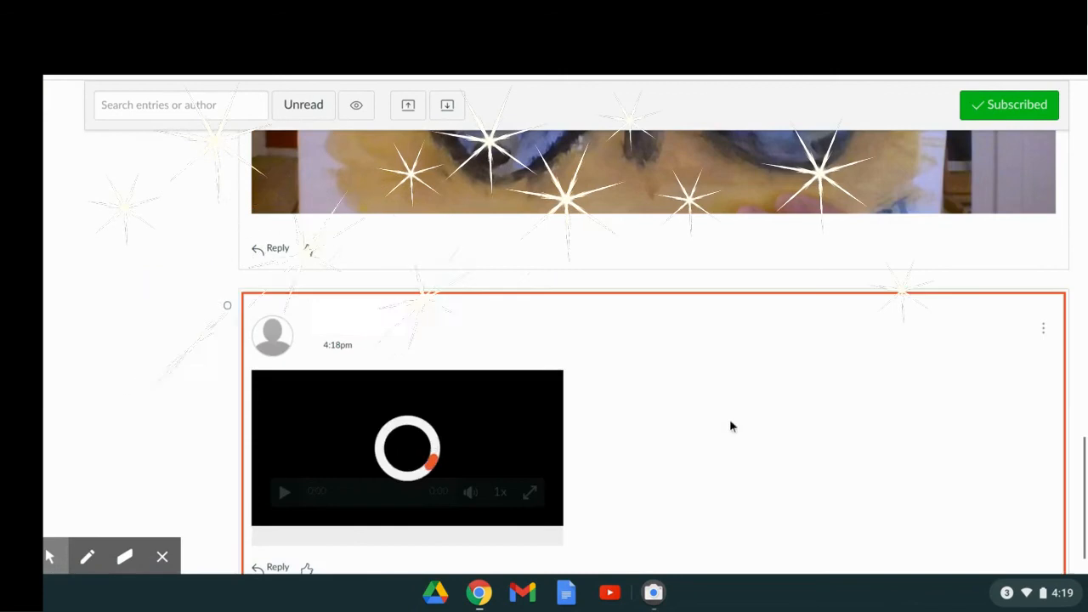